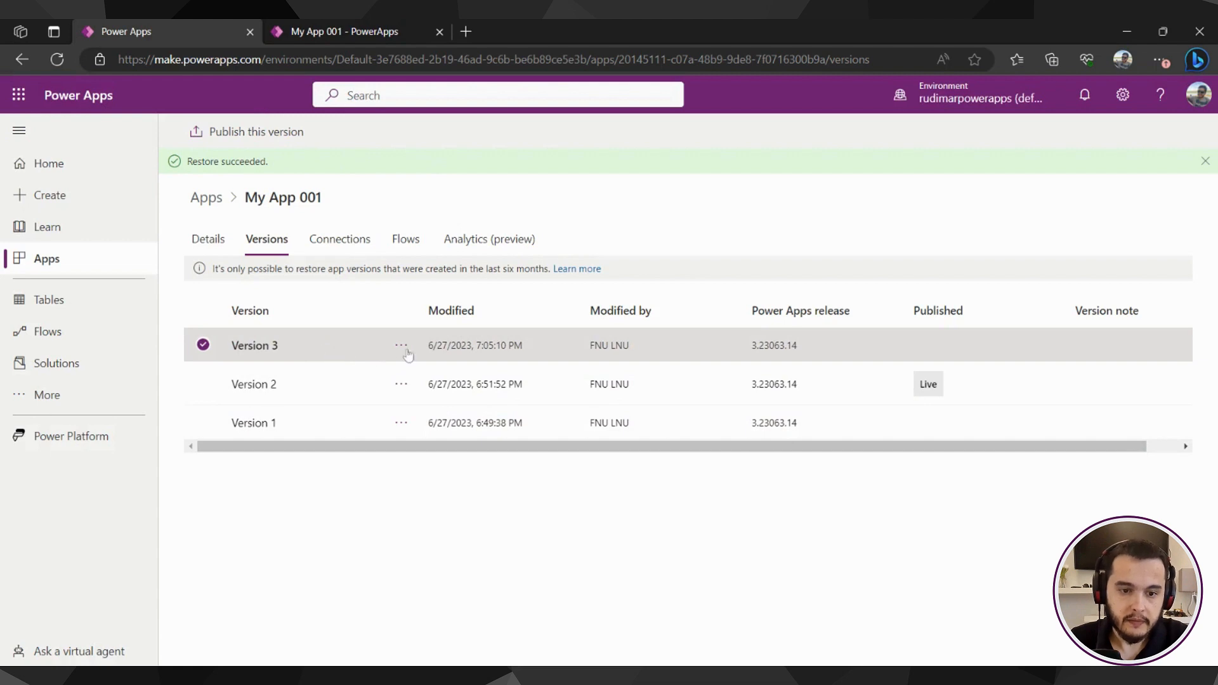
Select Version 3 in the version history and start publishing it
left_click(254, 383)
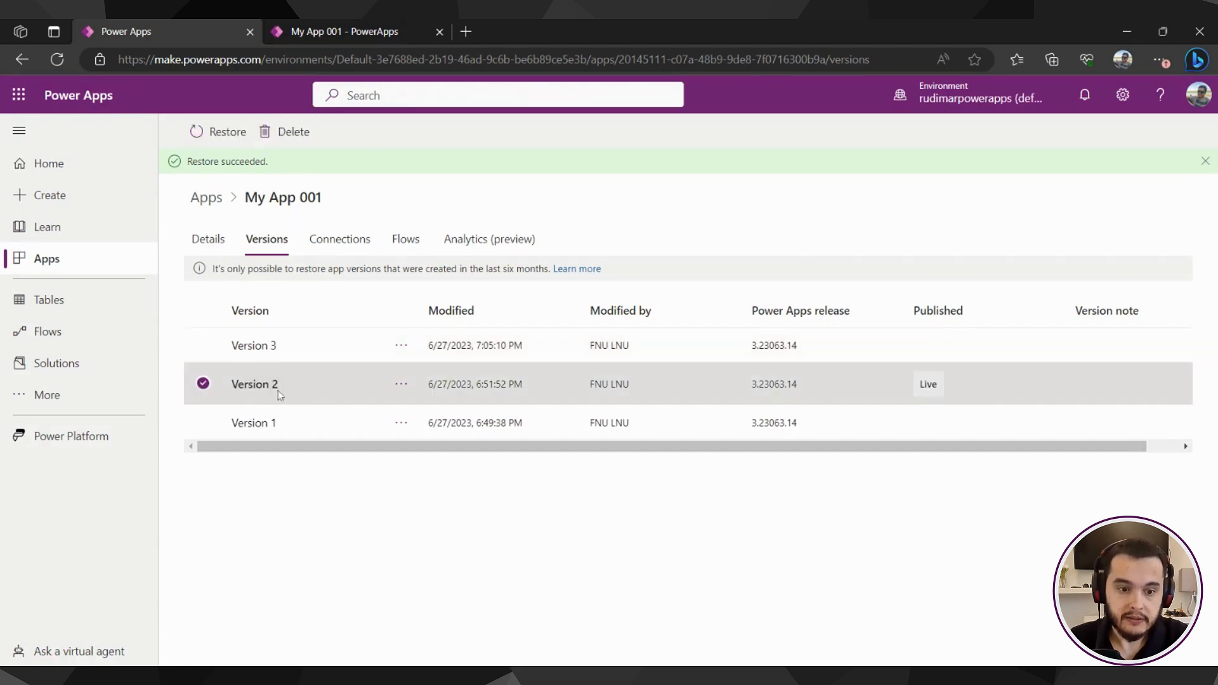
left_click(254, 345)
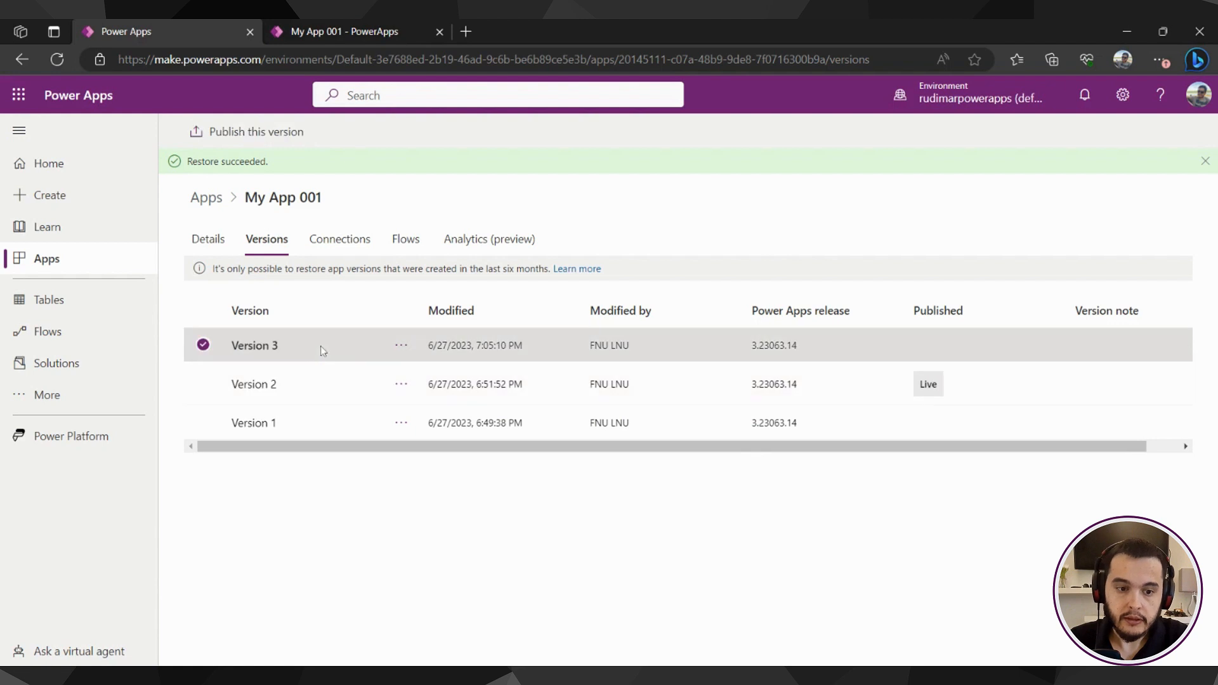
left_click(254, 131)
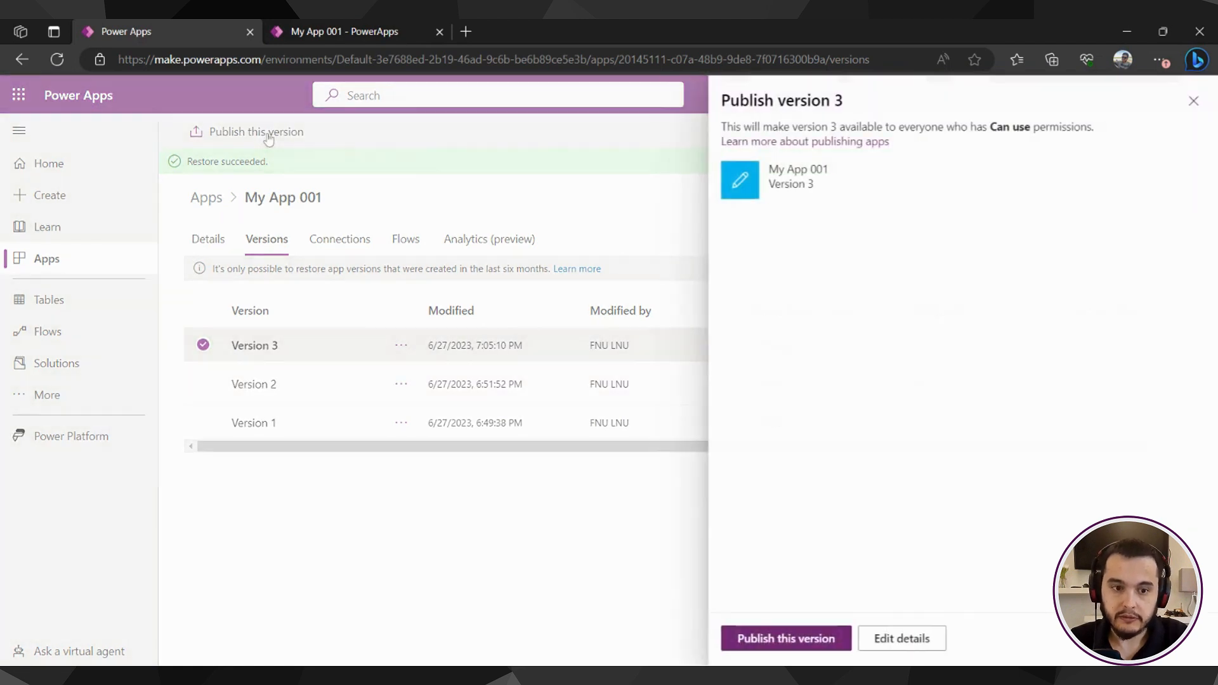
left_click(787, 639)
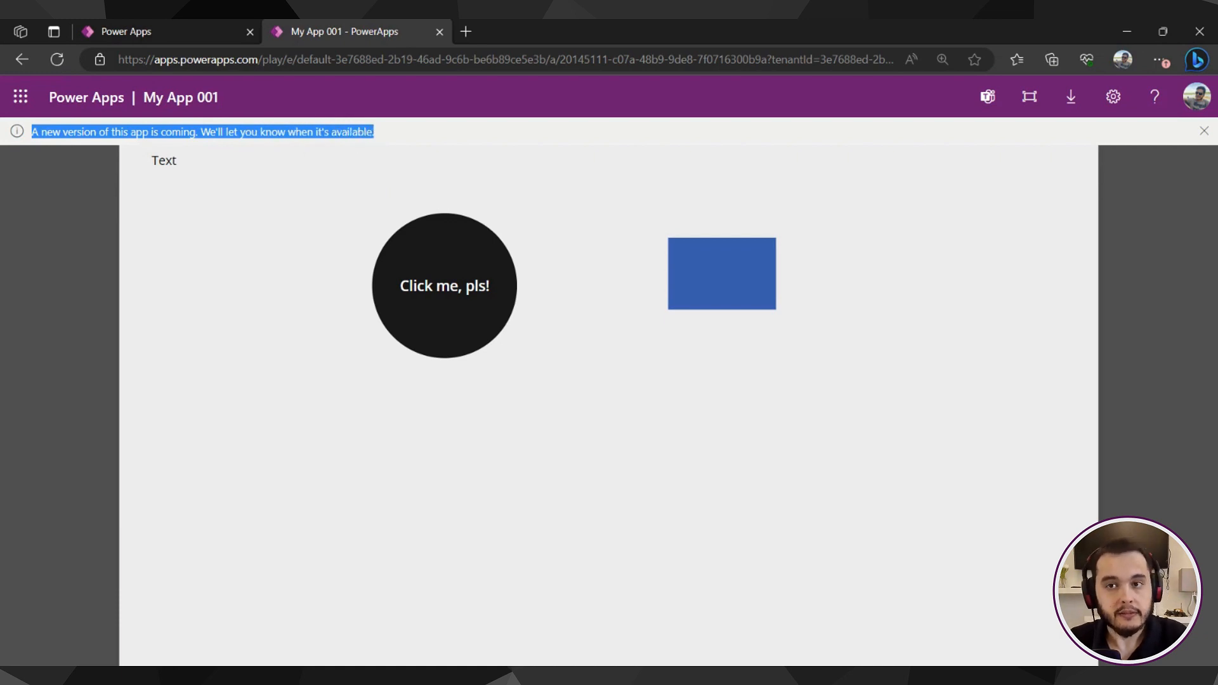
mouse_move(1171, 226)
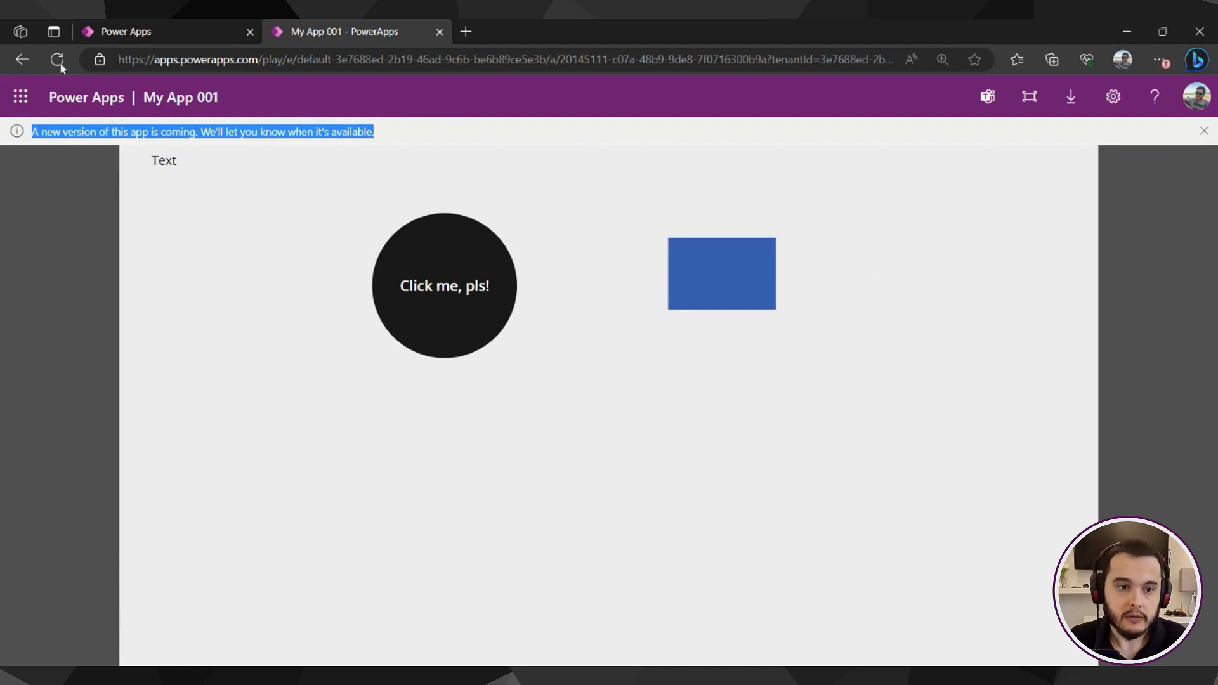
Reload the running app so it picks up the newly published Version 3
left_click(53, 58)
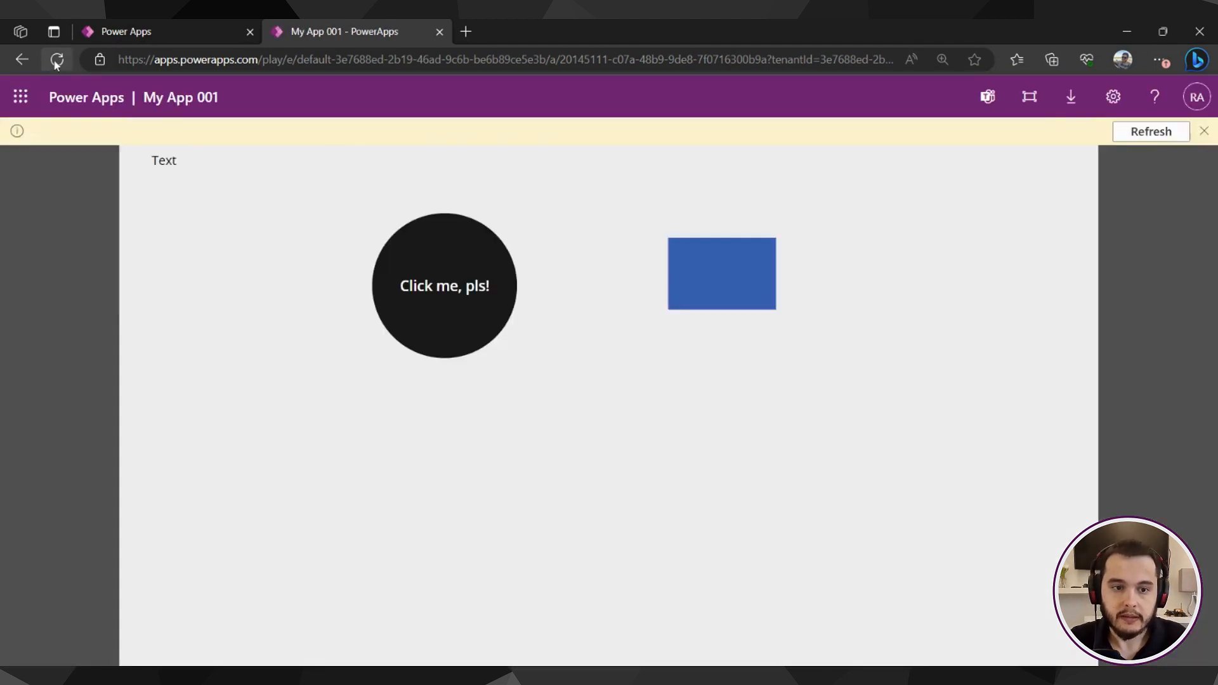
left_click(55, 59)
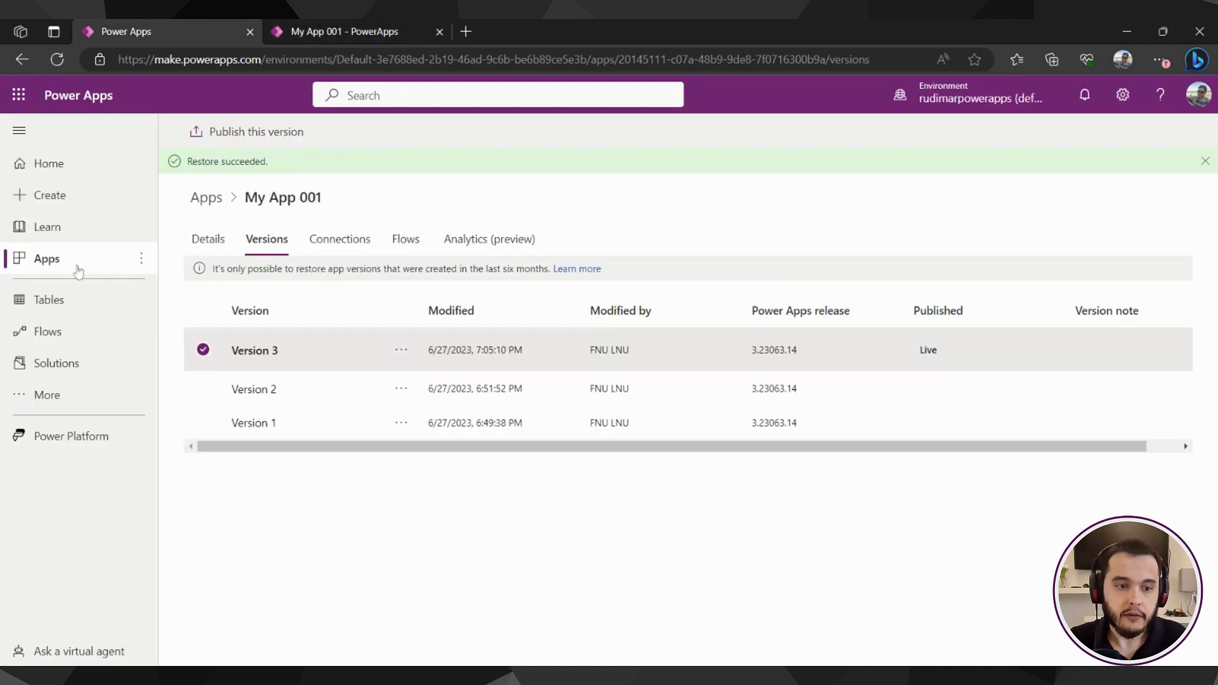
Return to the Apps list to reopen My App 001 for editing
left_click(45, 259)
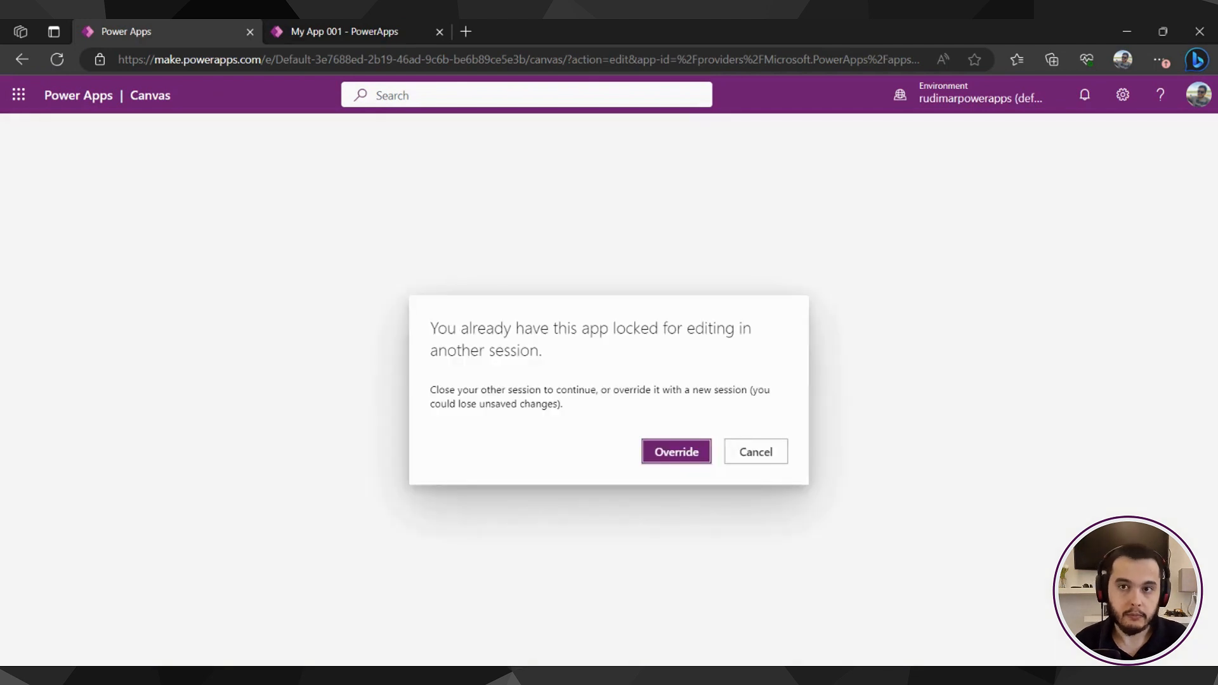
mouse_move(715, 405)
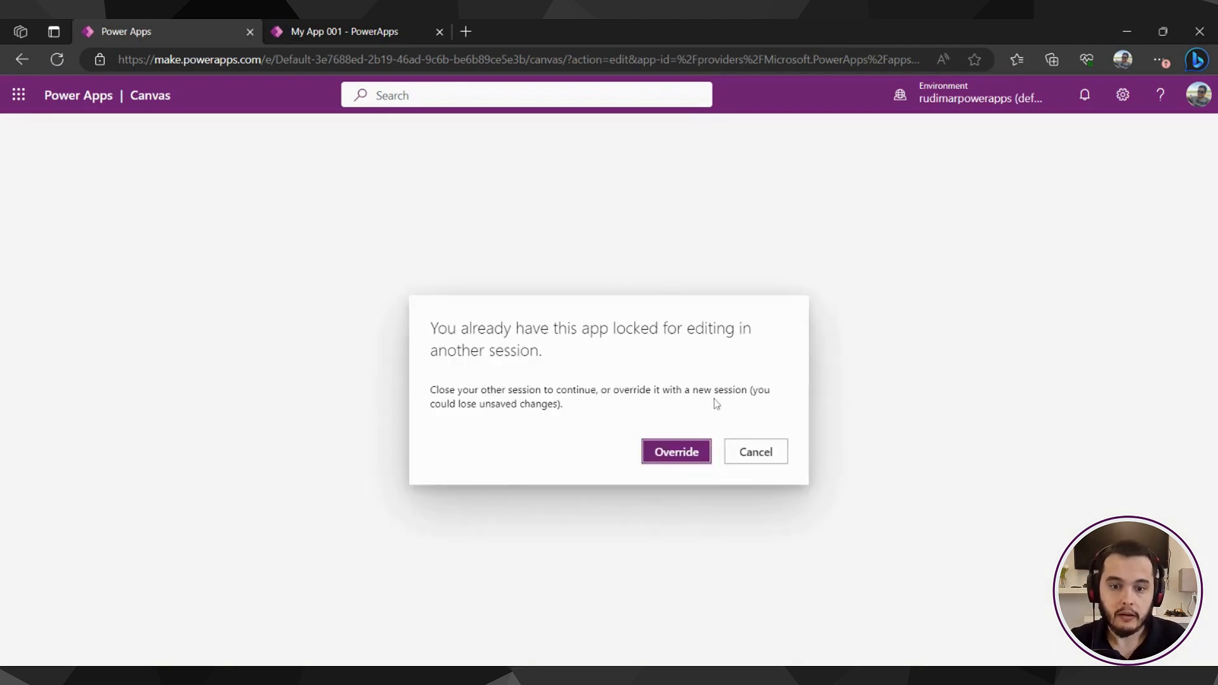
Override the other editing session so My App 001 loads in the editor
left_click(675, 452)
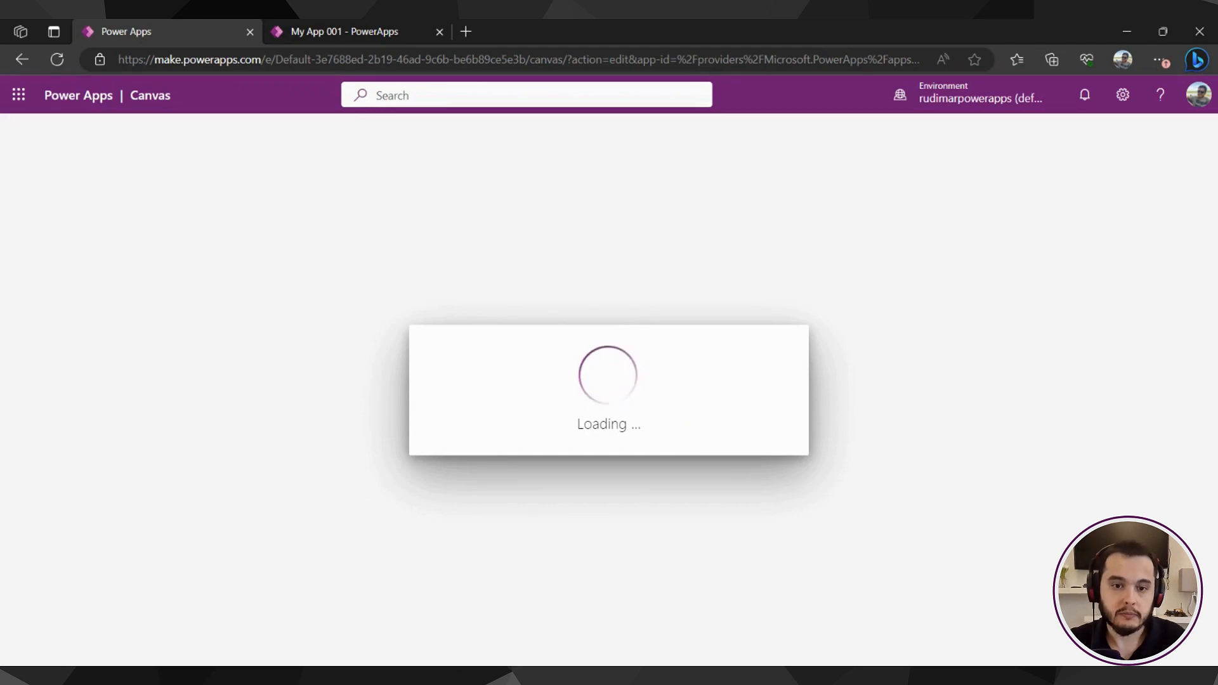
mouse_move(549, 389)
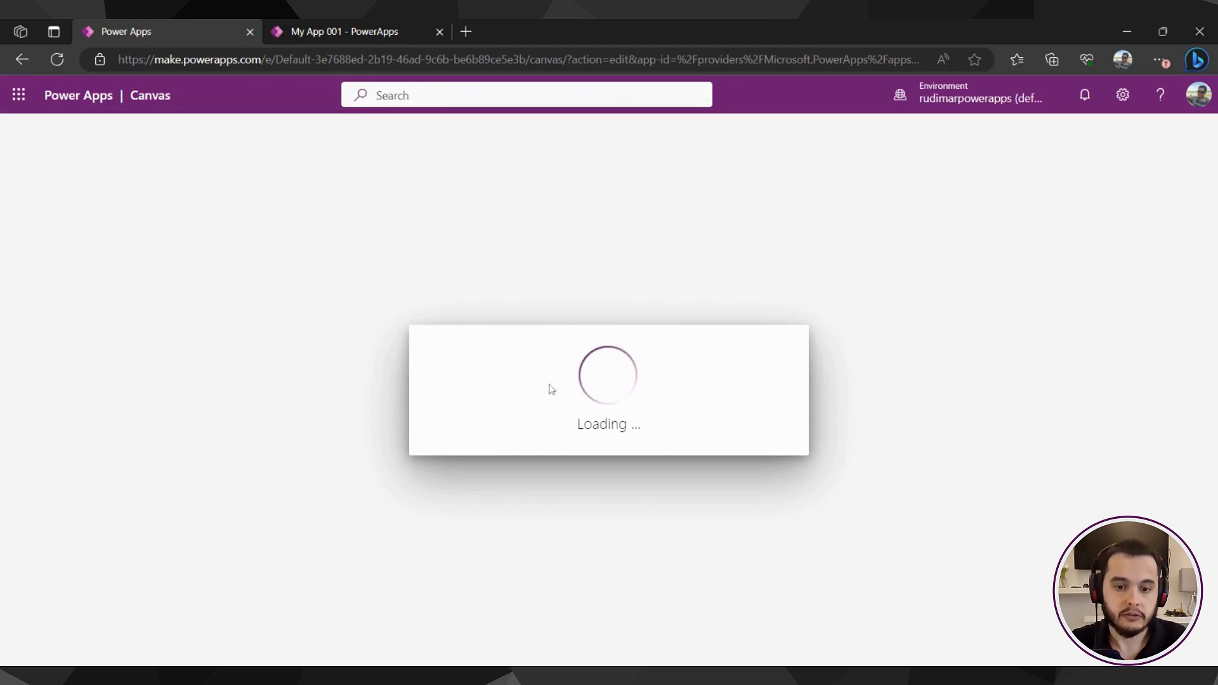
mouse_move(489, 371)
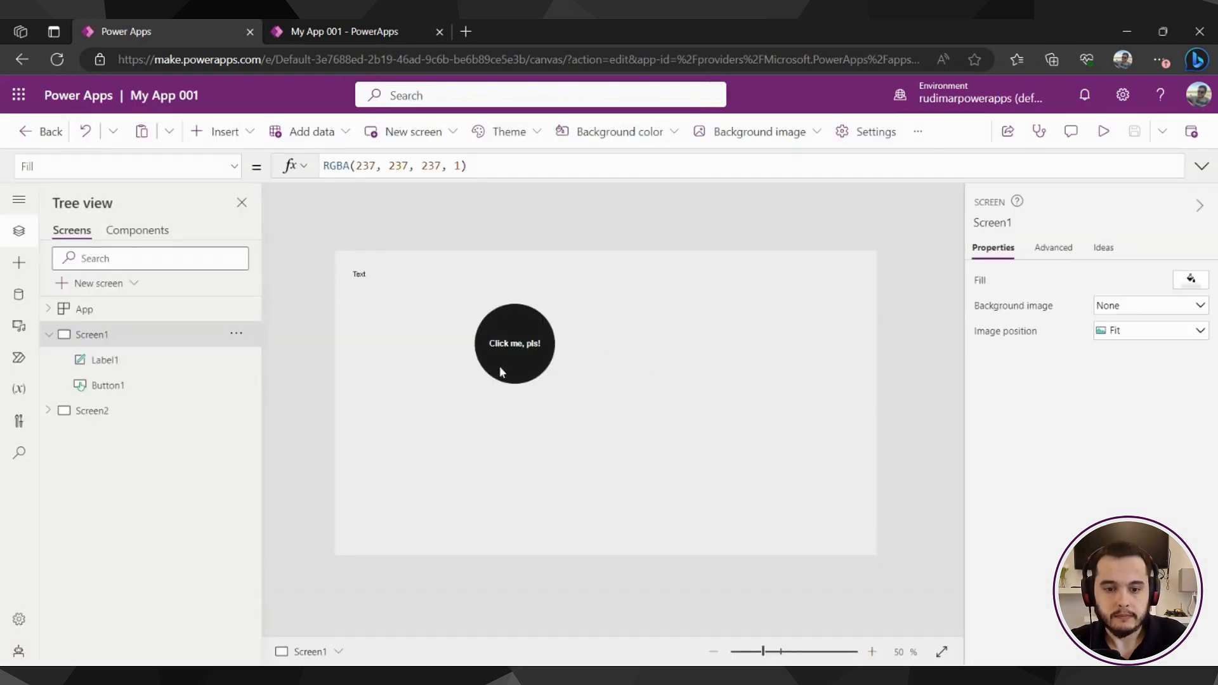
mouse_move(673, 357)
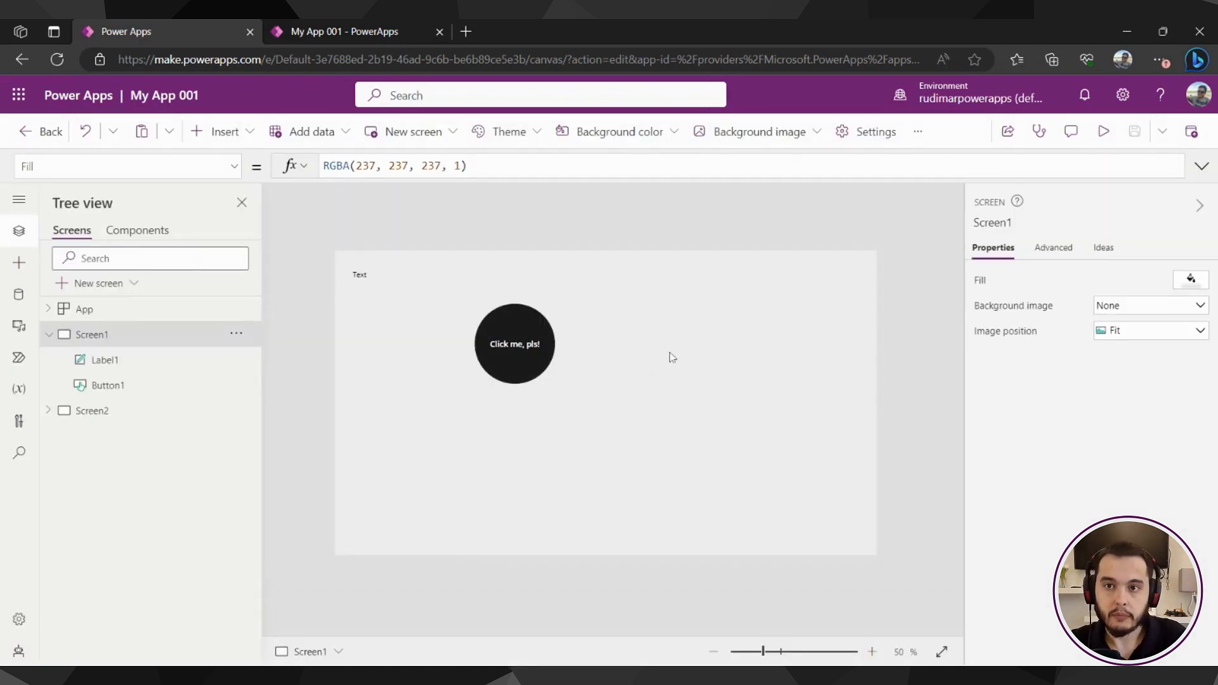
mouse_move(557, 233)
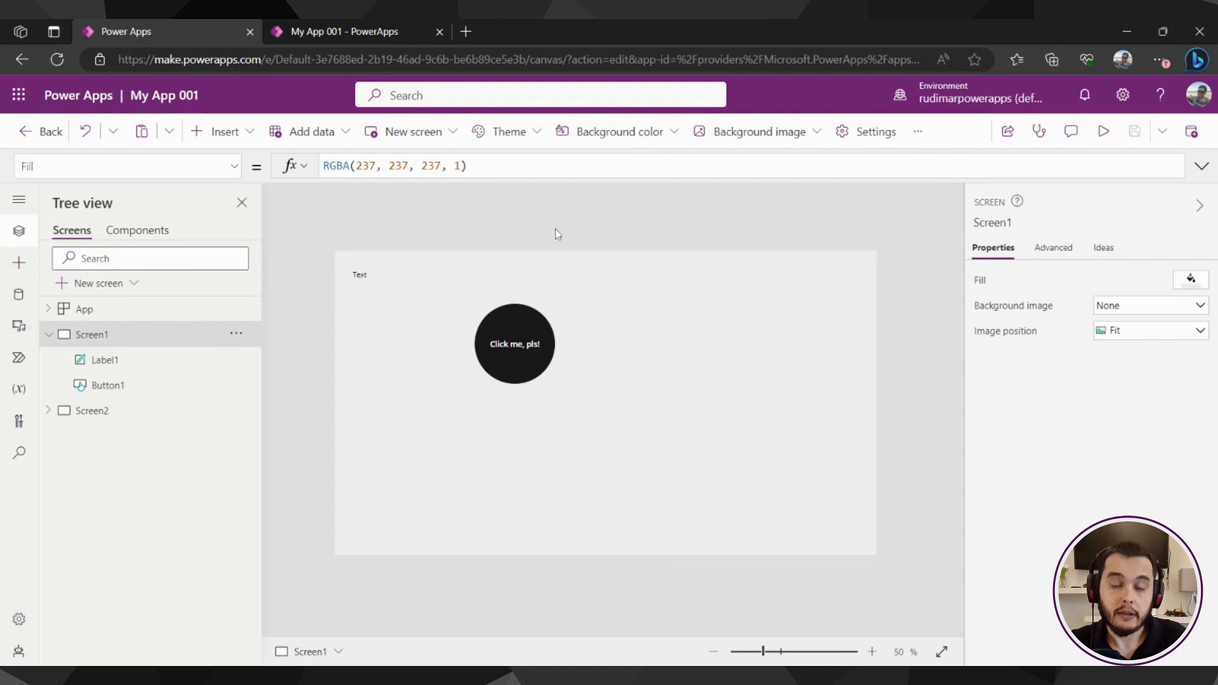